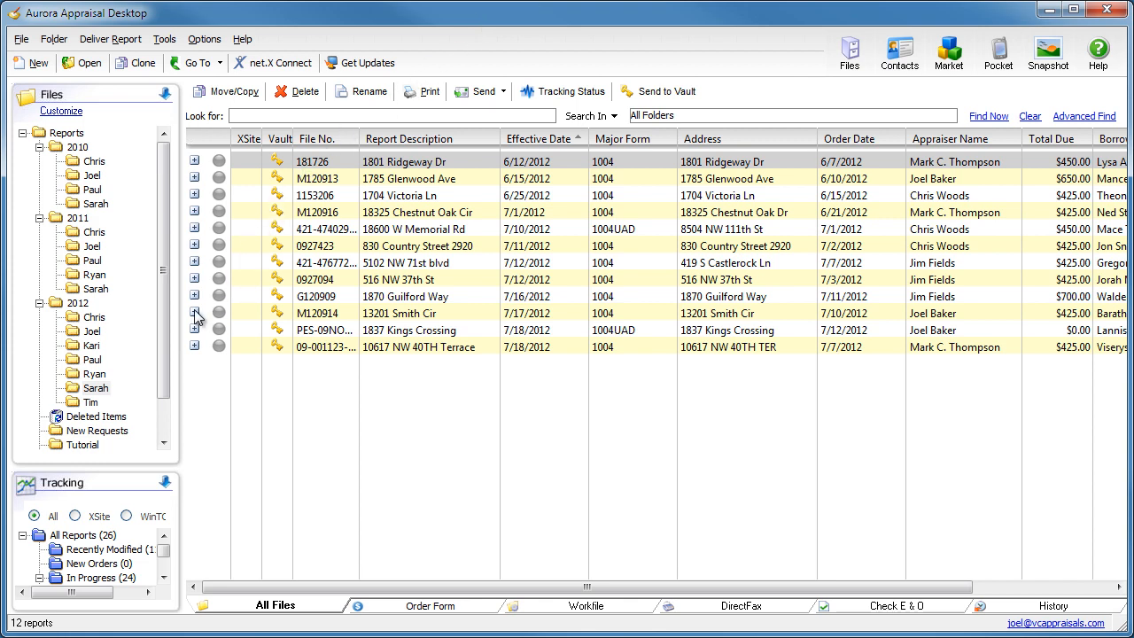
click(195, 312)
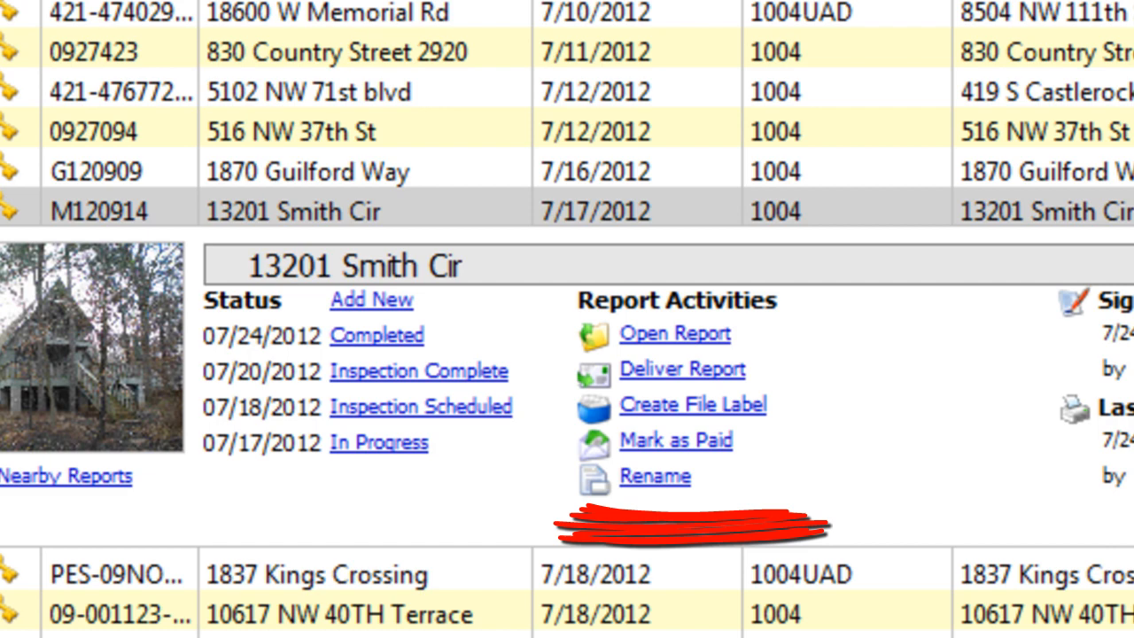
scroll(right, 3)
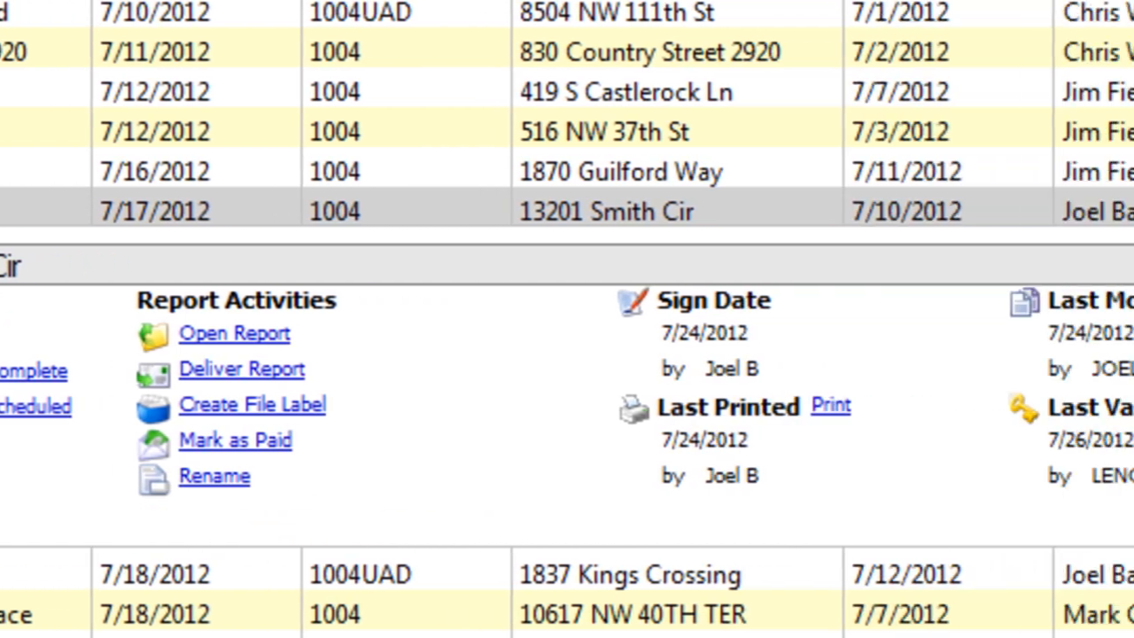